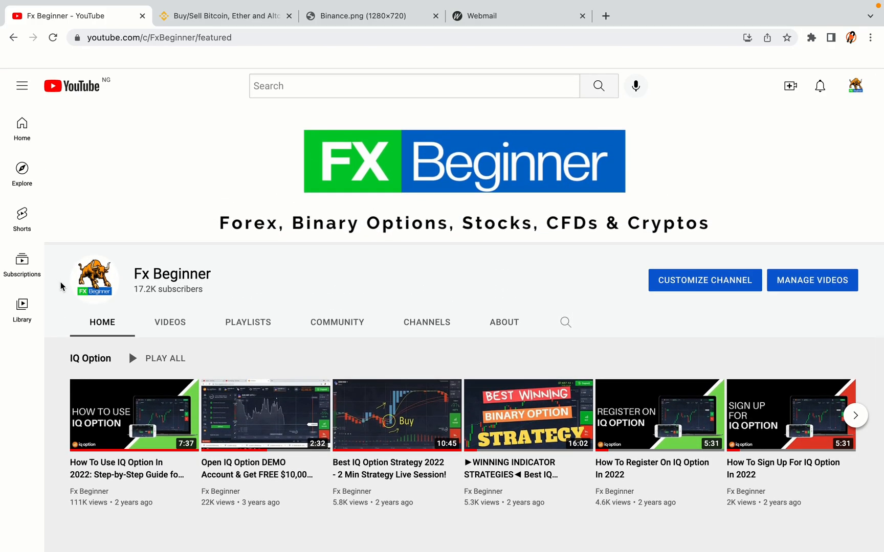
mouse_move(362, 283)
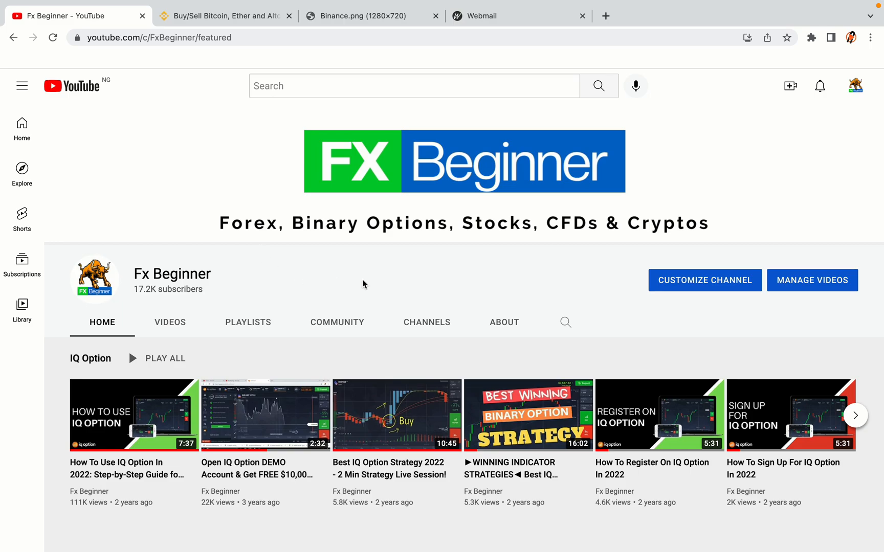
mouse_move(567, 261)
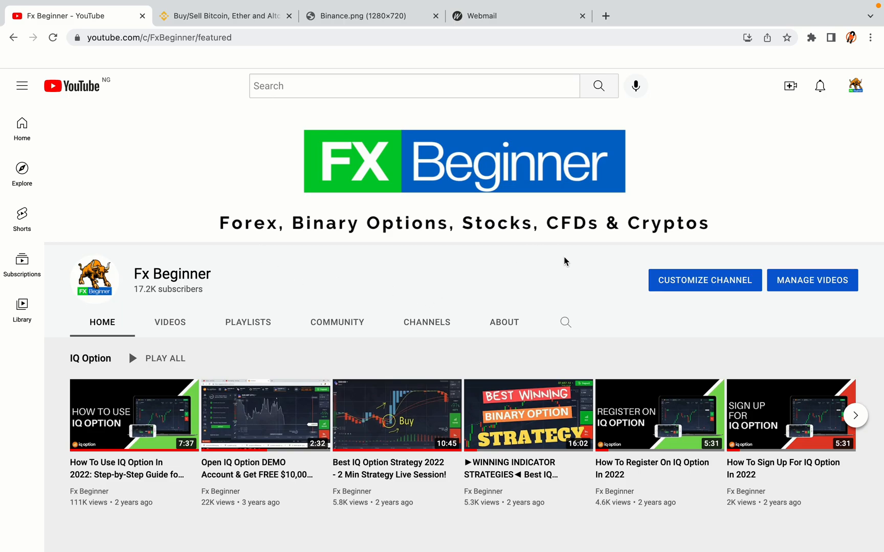
Browse the Binance homepage's market list, portfolio, app download and security sections, then return to the top
click(223, 16)
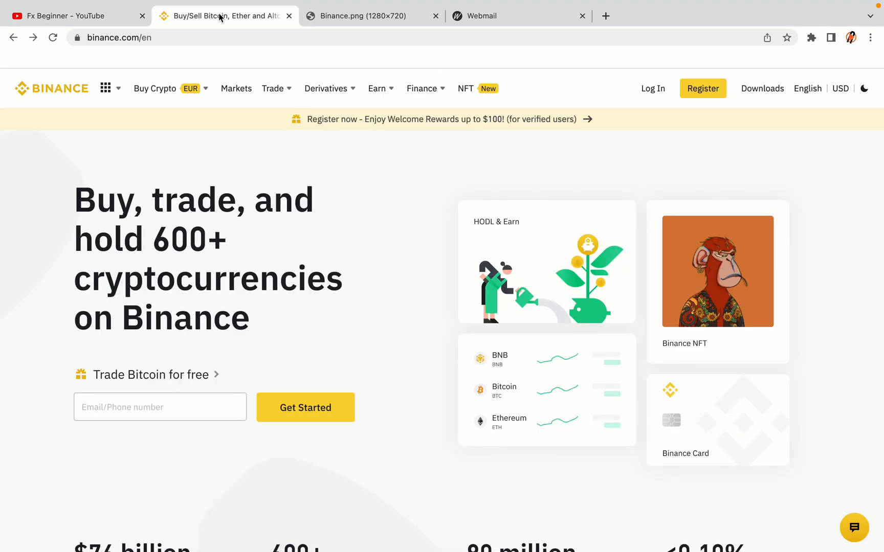
mouse_move(58, 213)
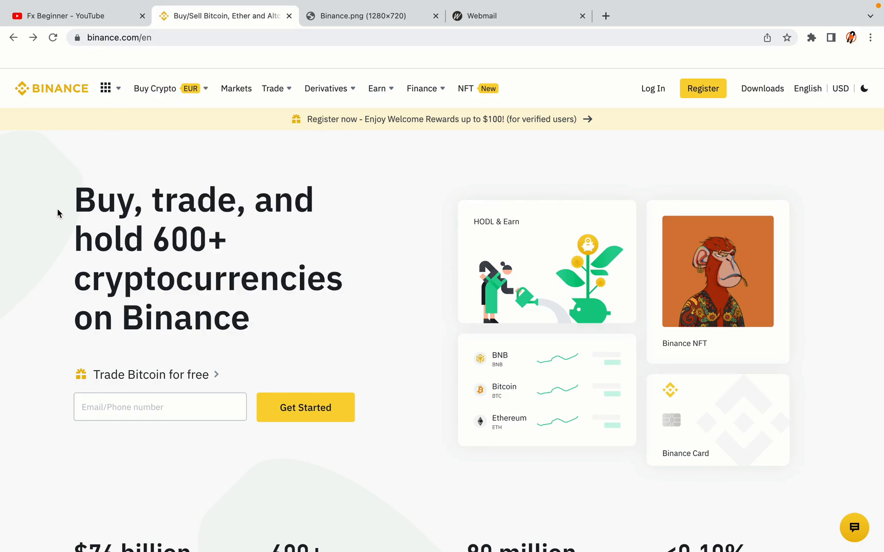
mouse_move(425, 271)
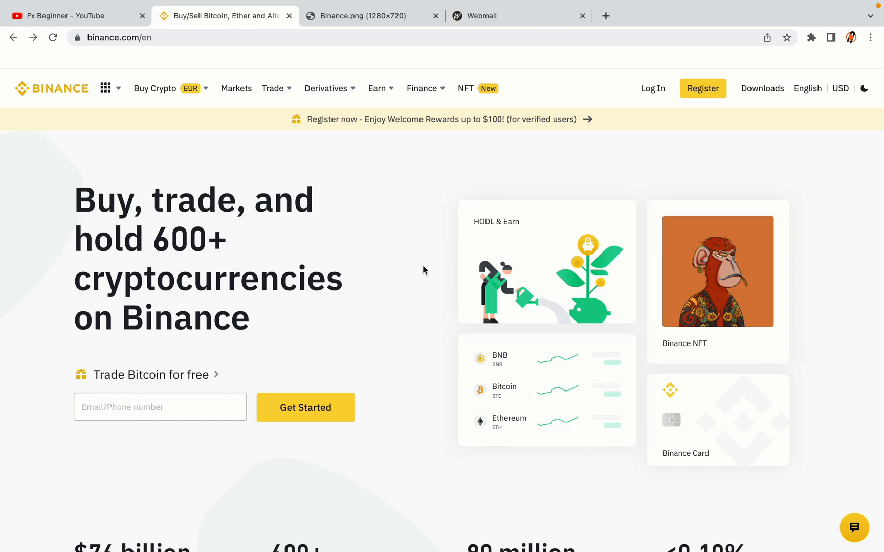
scroll(down, 3)
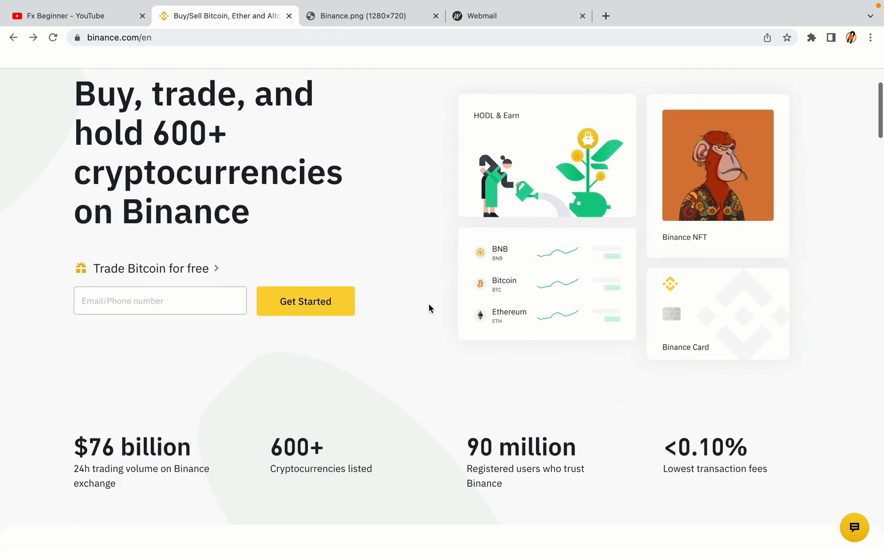
scroll(down, 3)
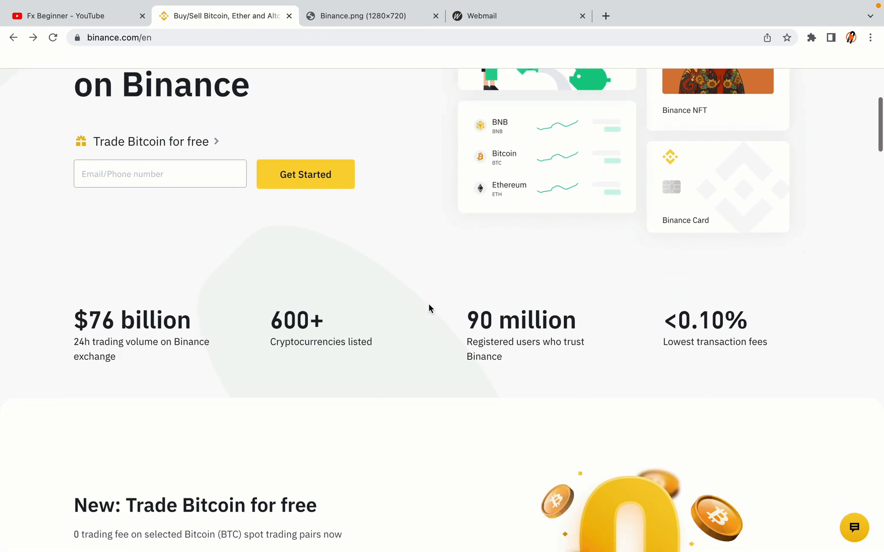
scroll(down, 3)
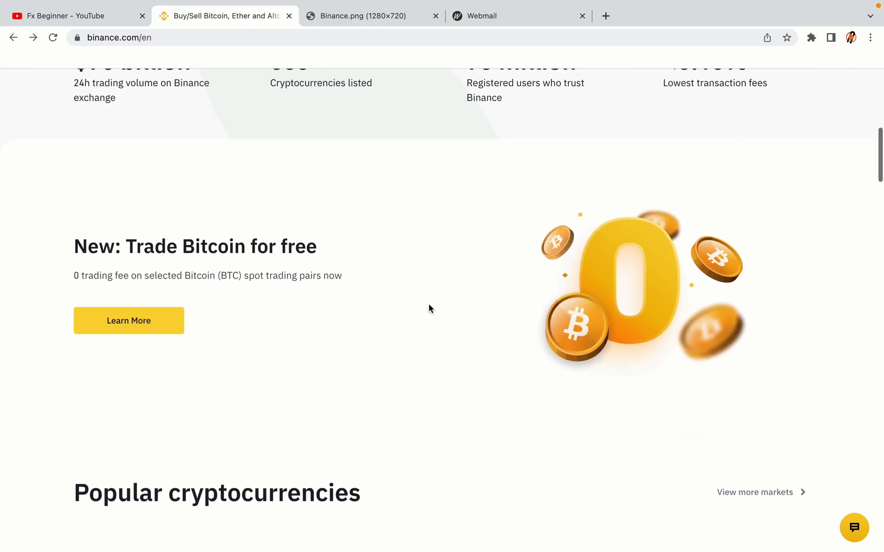
scroll(up, 3)
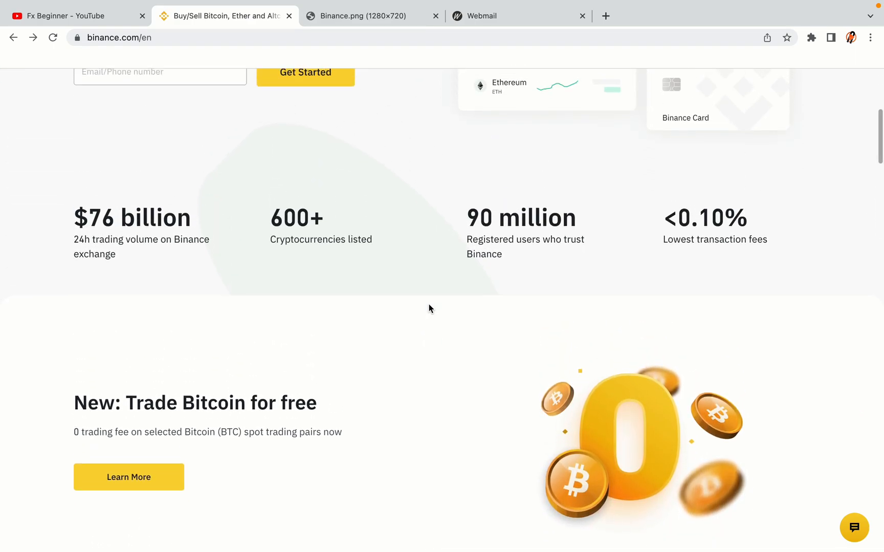
scroll(down, 3)
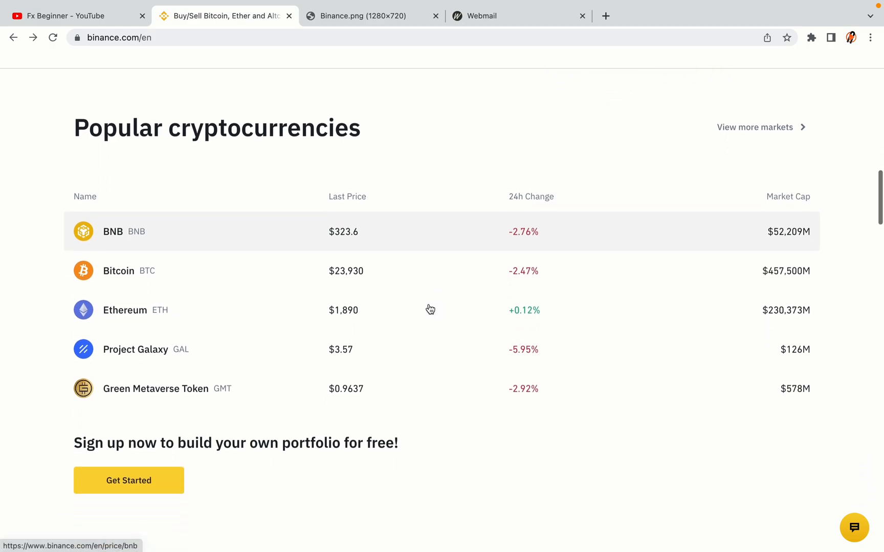
scroll(down, 3)
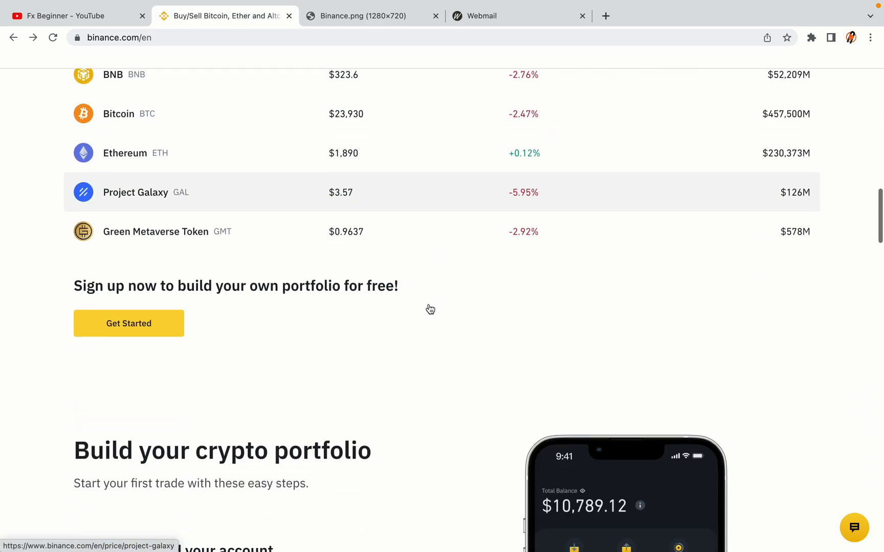
scroll(down, 3)
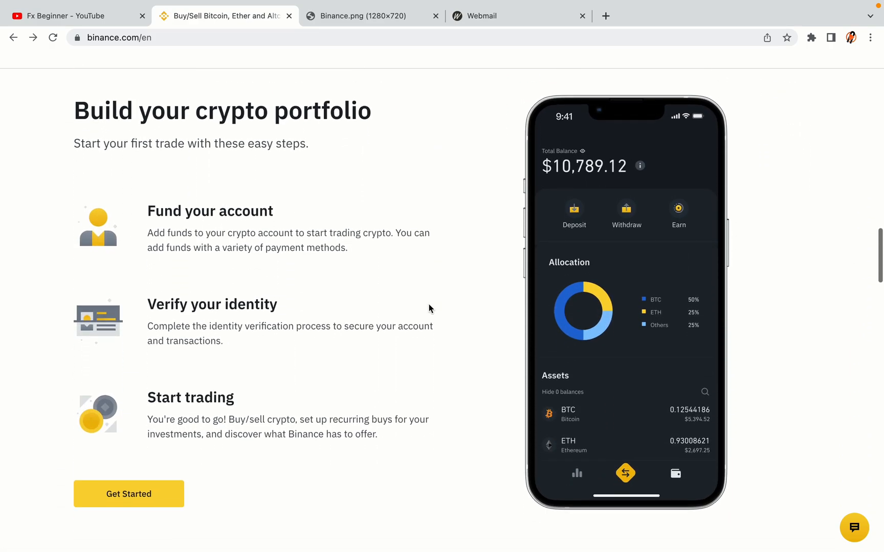
scroll(down, 3)
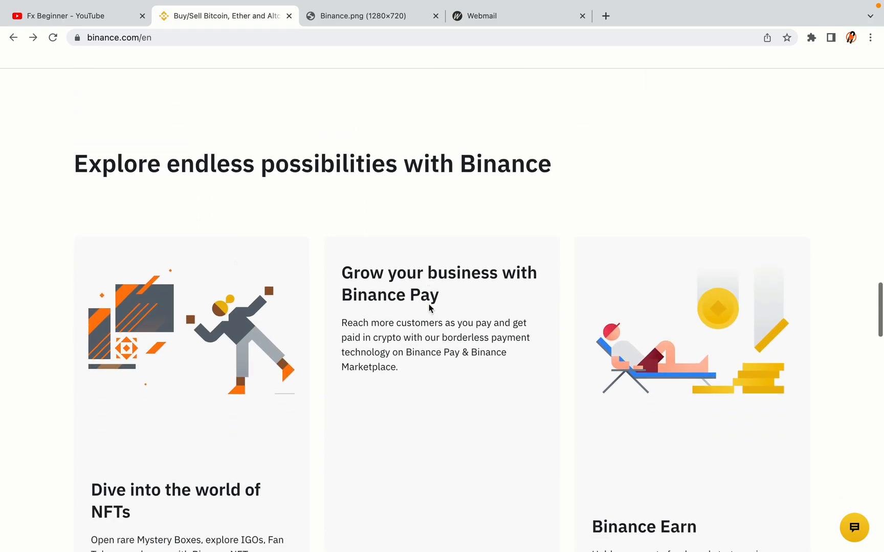
scroll(down, 3)
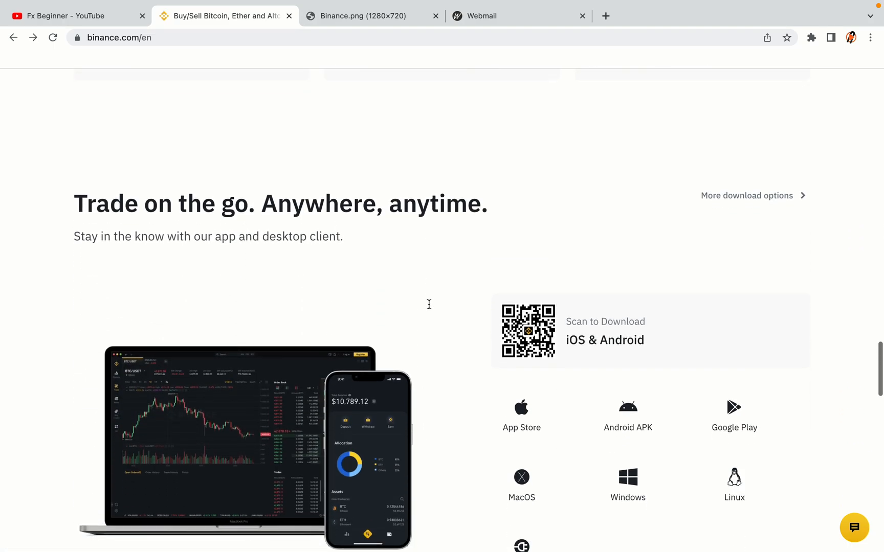
scroll(down, 3)
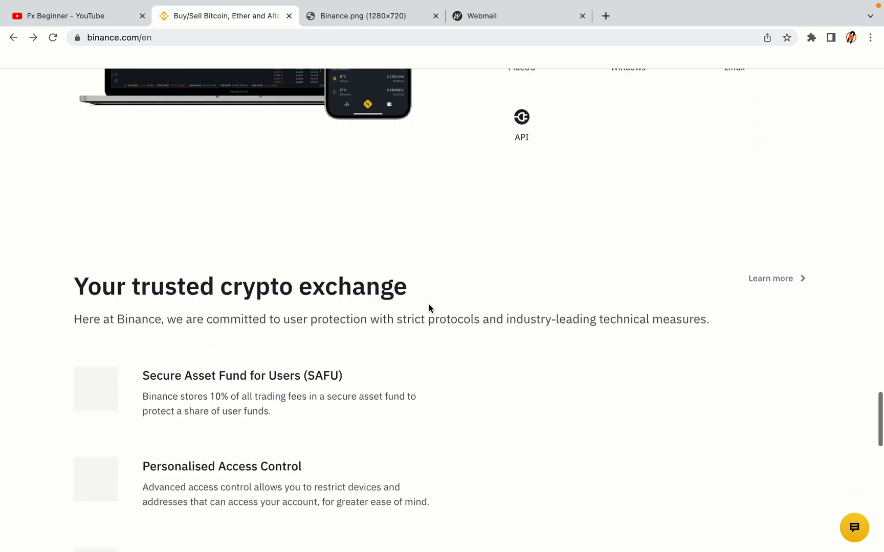
scroll(down, 3)
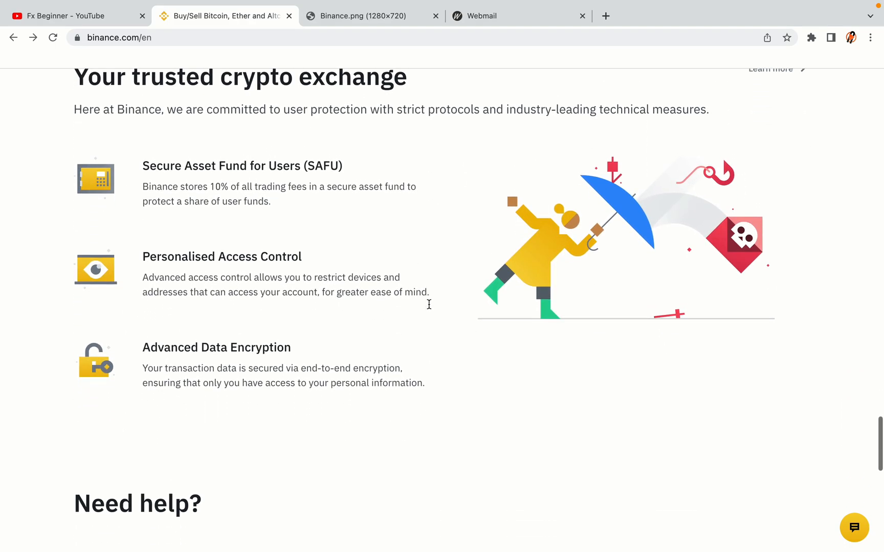
scroll(down, 3)
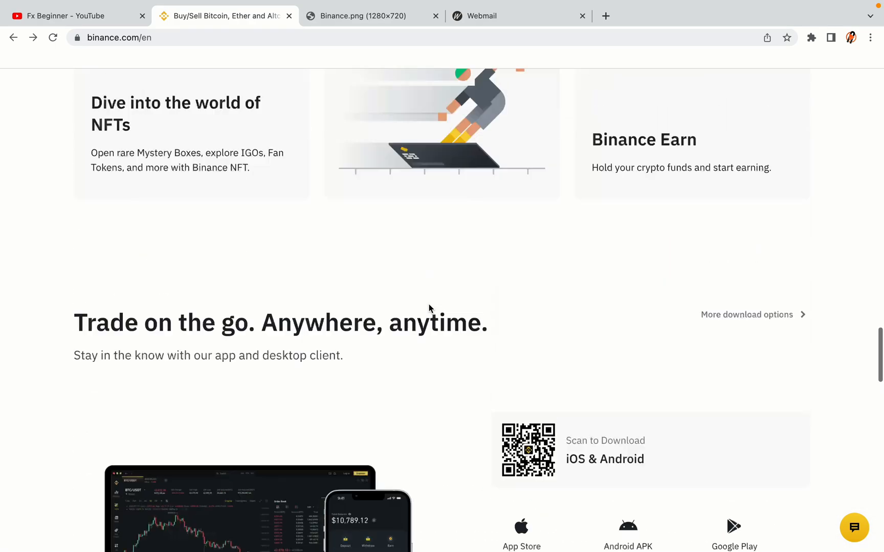
scroll(up, 3)
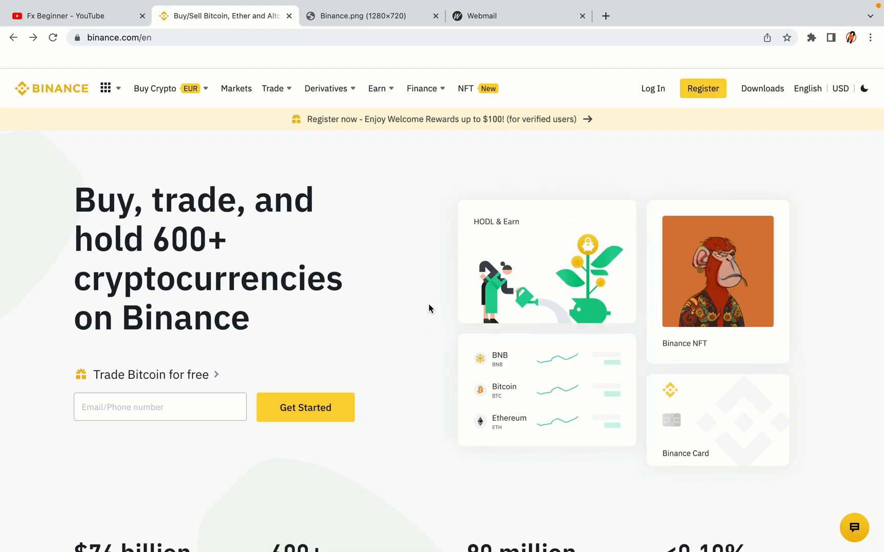
mouse_move(403, 321)
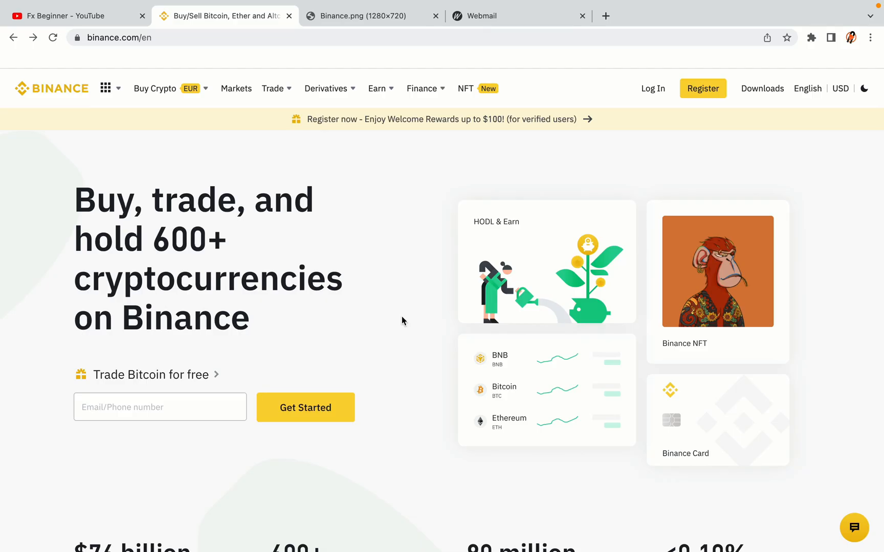
mouse_move(347, 193)
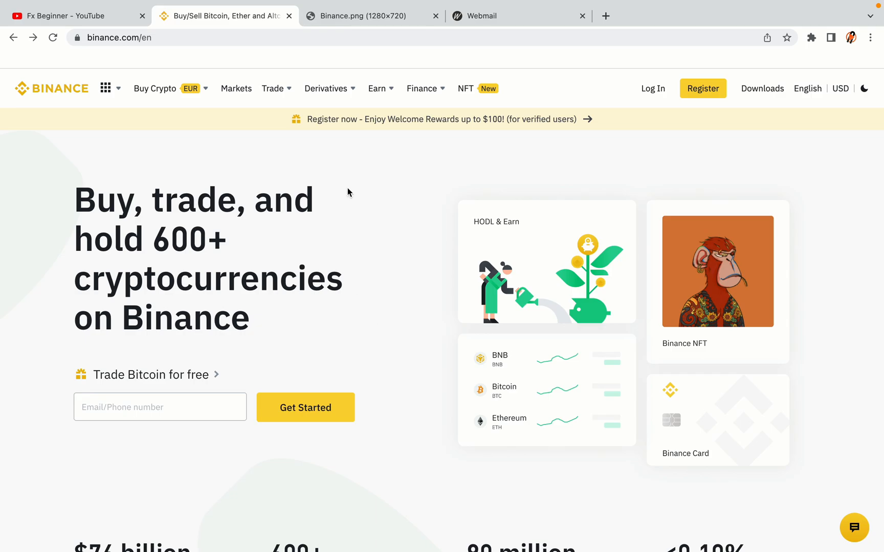
click(364, 15)
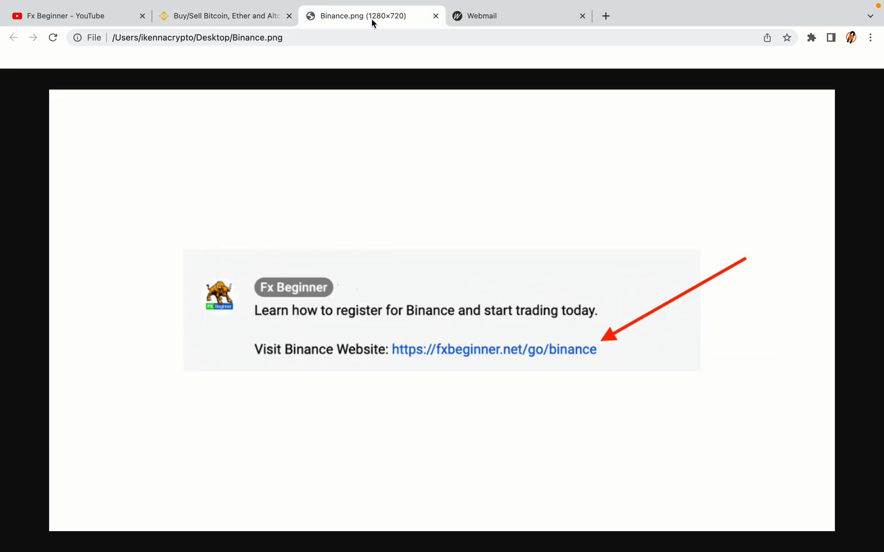
mouse_move(391, 406)
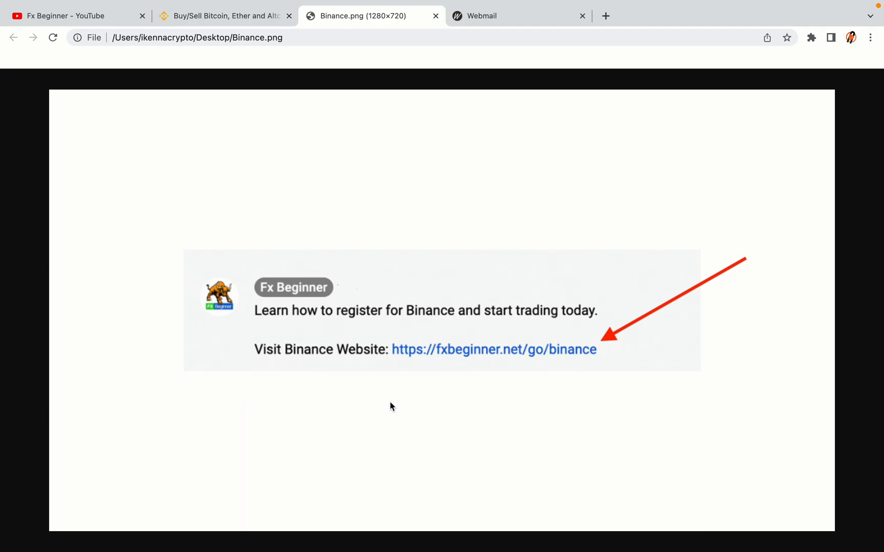
mouse_move(474, 296)
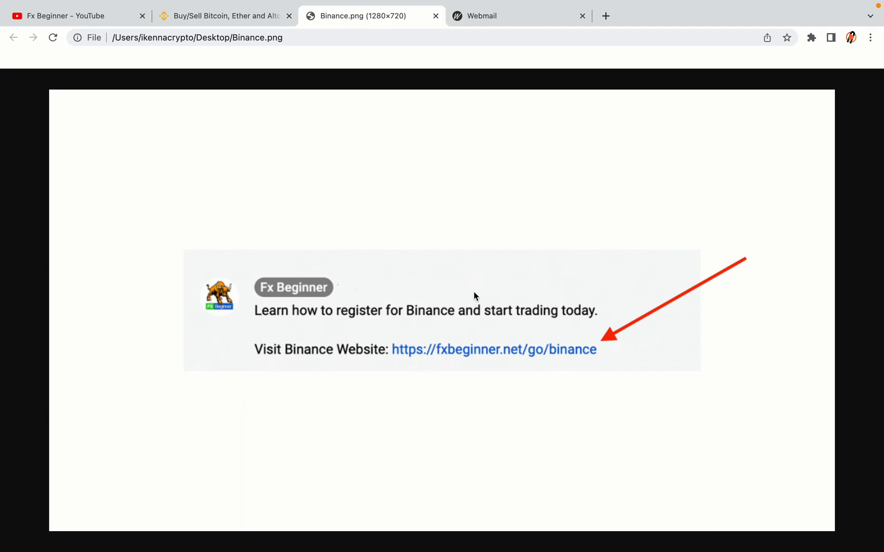
mouse_move(620, 426)
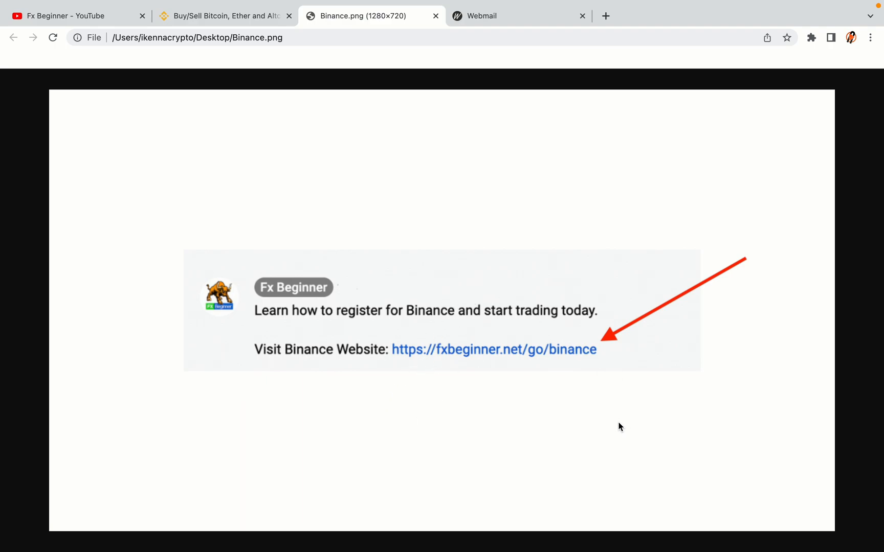
mouse_move(589, 344)
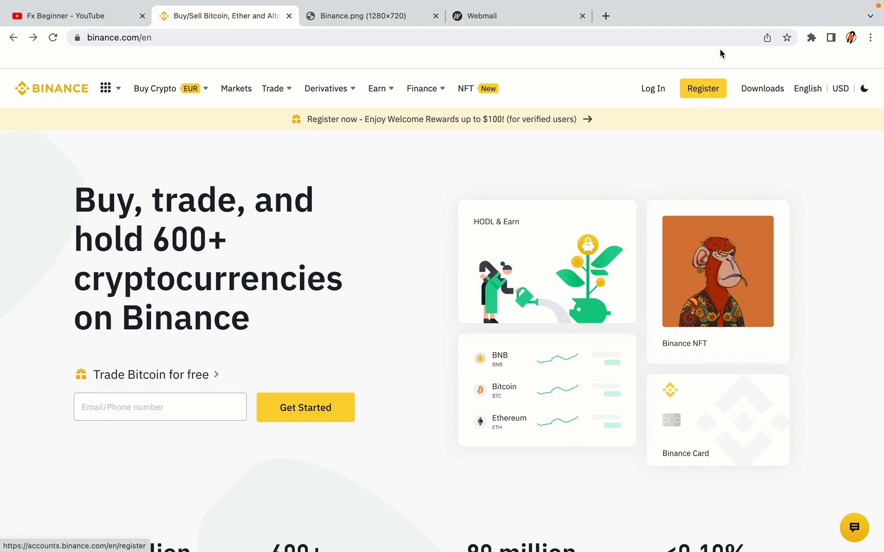
mouse_move(703, 88)
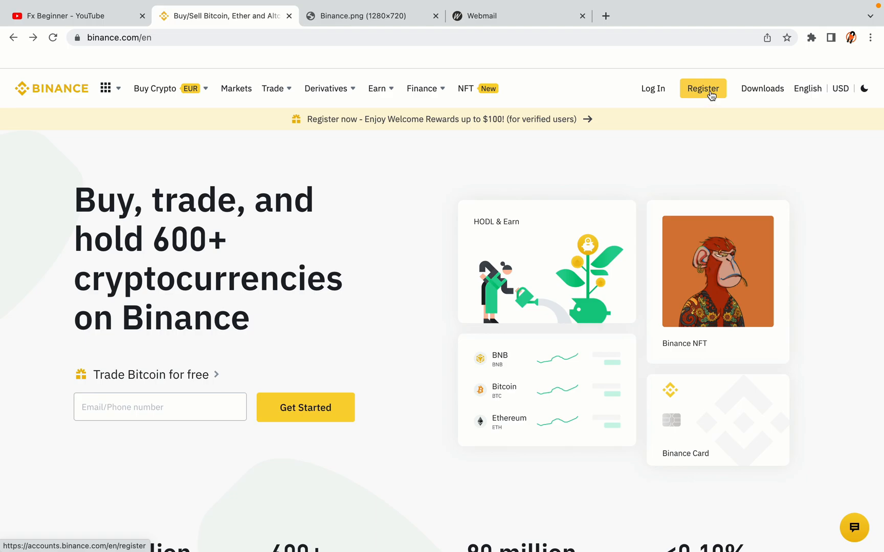
click(702, 89)
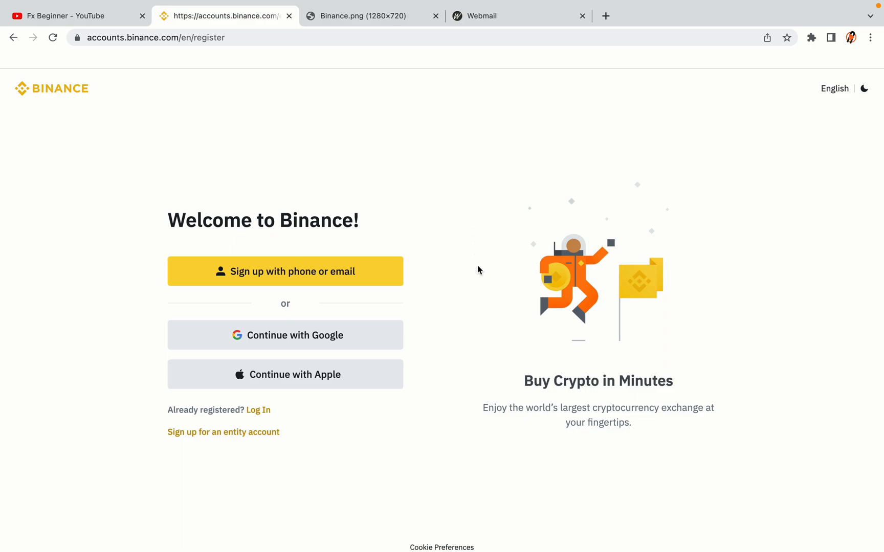
mouse_move(342, 282)
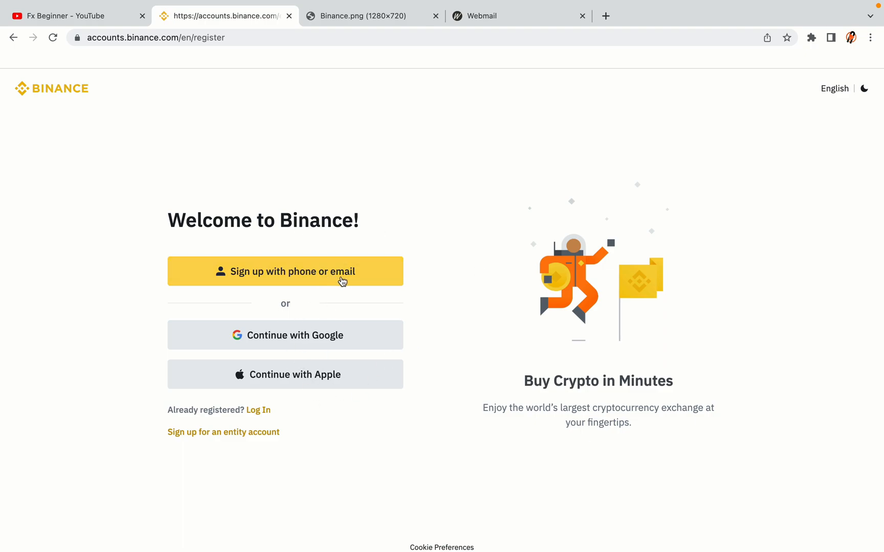
mouse_move(437, 306)
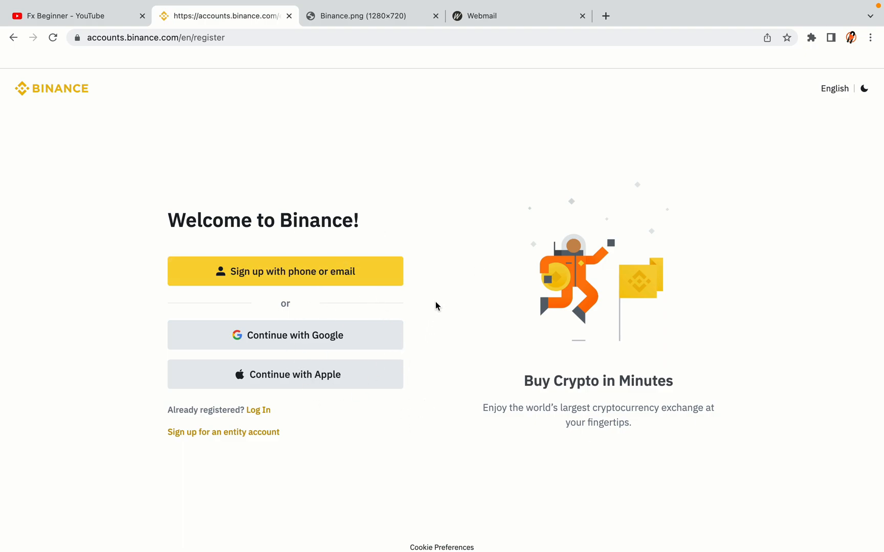
mouse_move(408, 337)
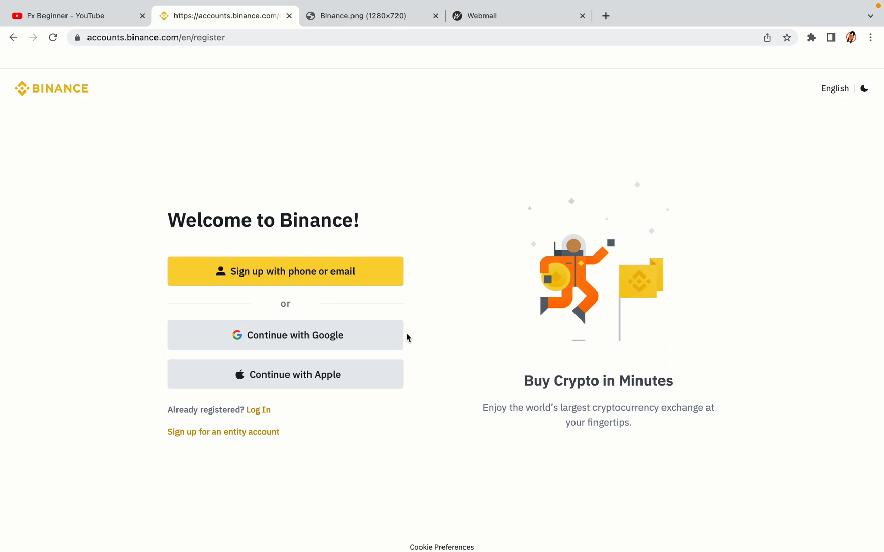
mouse_move(412, 370)
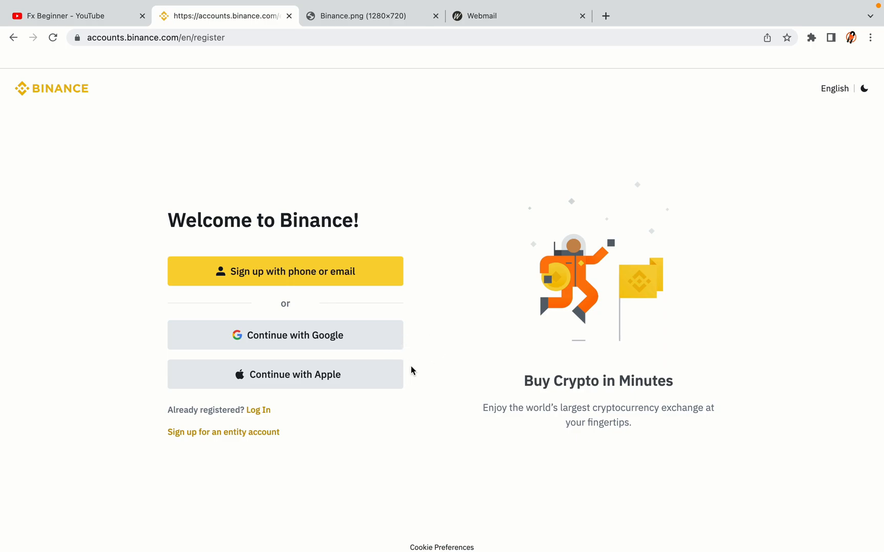
mouse_move(435, 305)
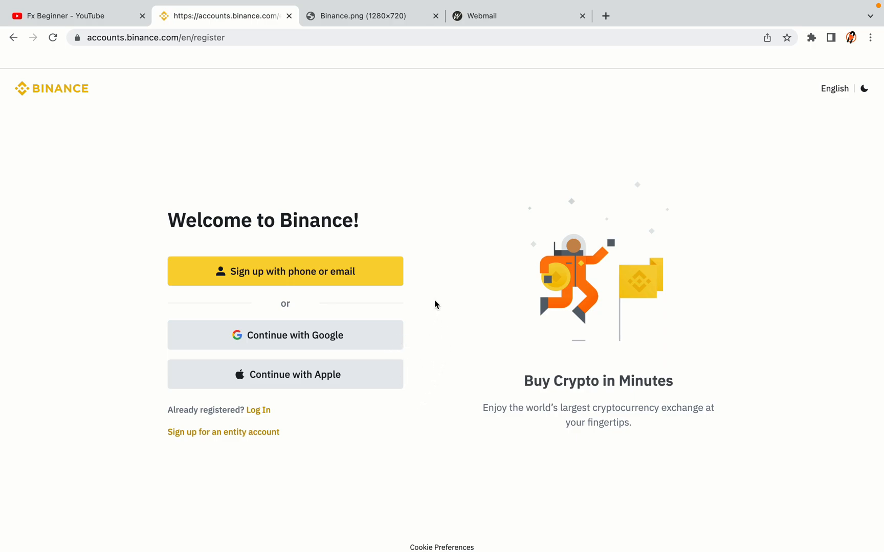
mouse_move(366, 277)
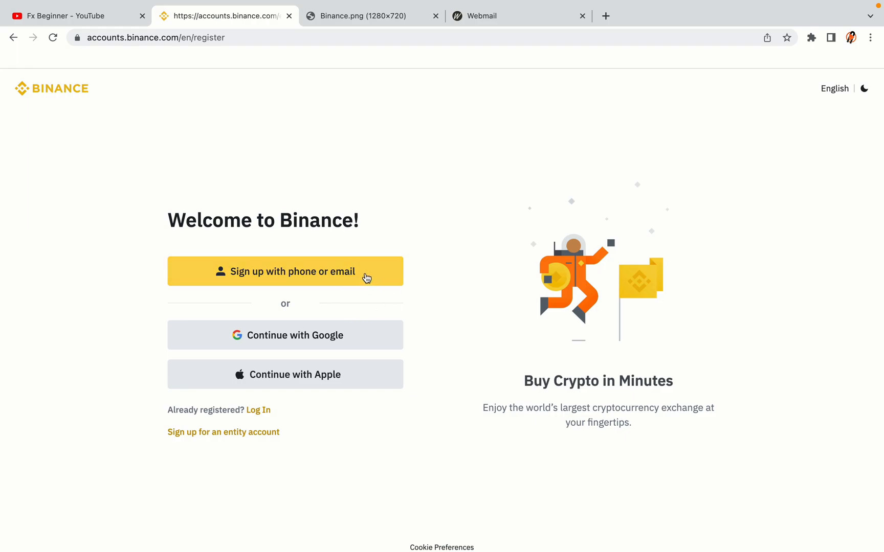
Choose to sign up with phone or email on the Welcome to Binance page
click(285, 271)
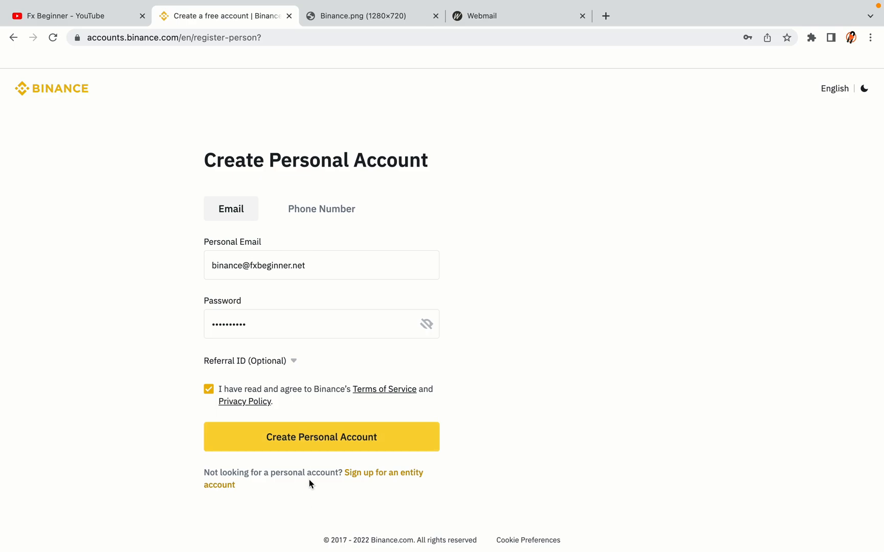
mouse_move(329, 463)
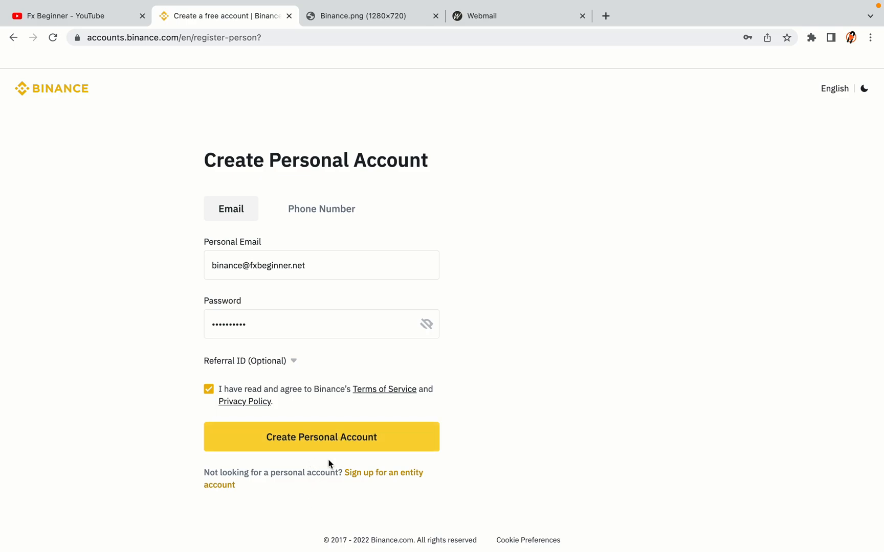
mouse_move(333, 443)
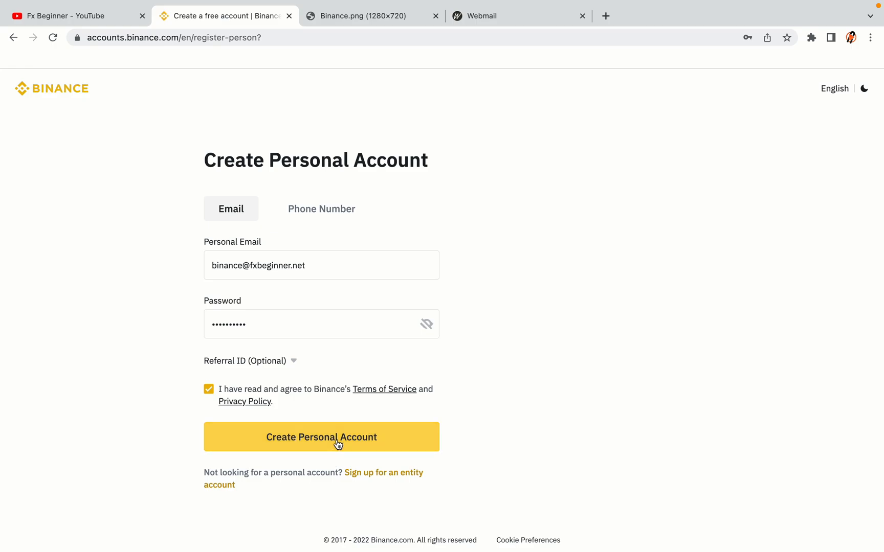
Submit the personal account form with email, password and accepted terms
click(322, 437)
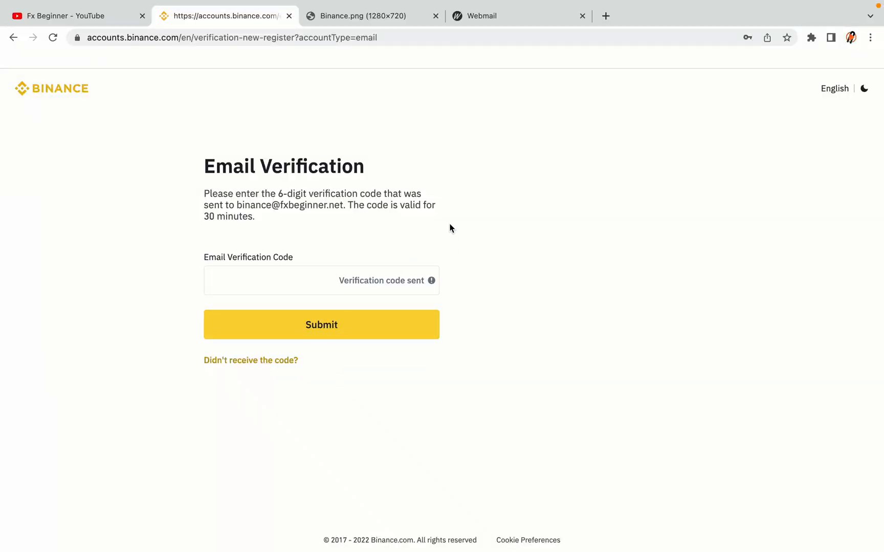
click(509, 16)
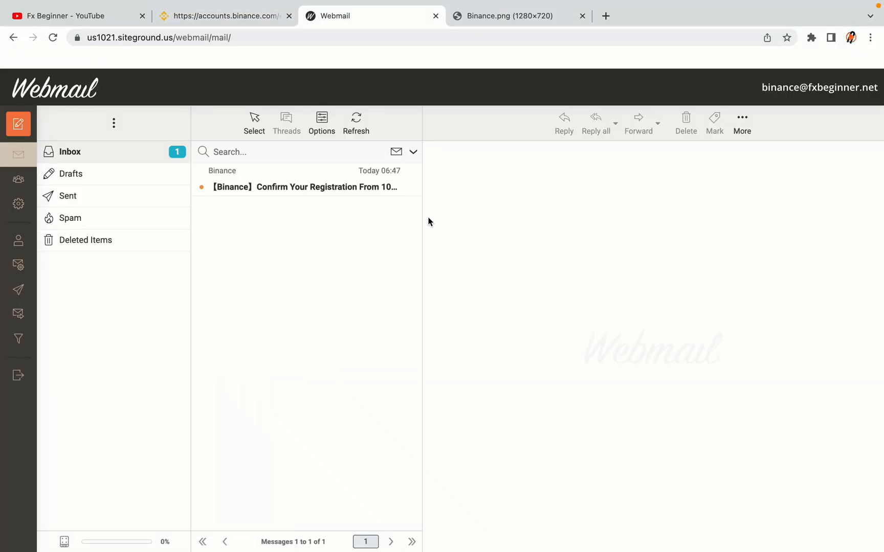
mouse_move(323, 236)
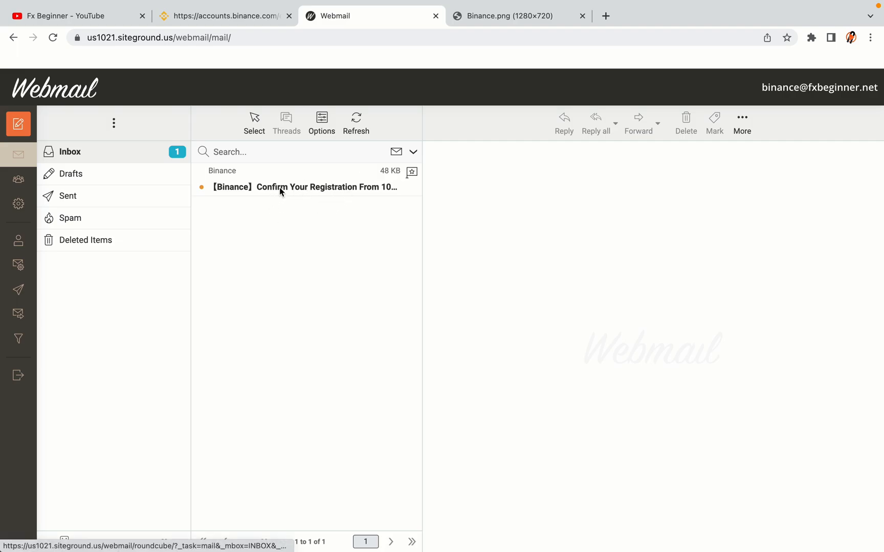
click(304, 187)
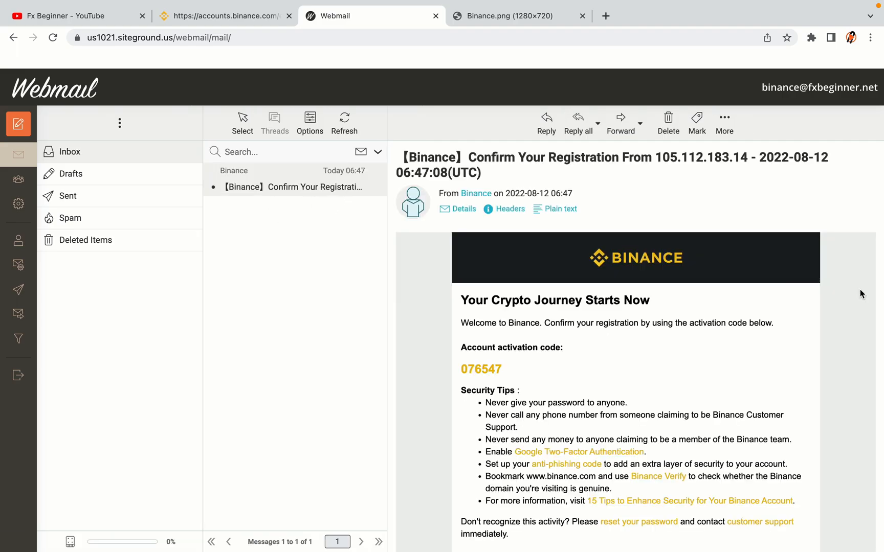
mouse_move(618, 351)
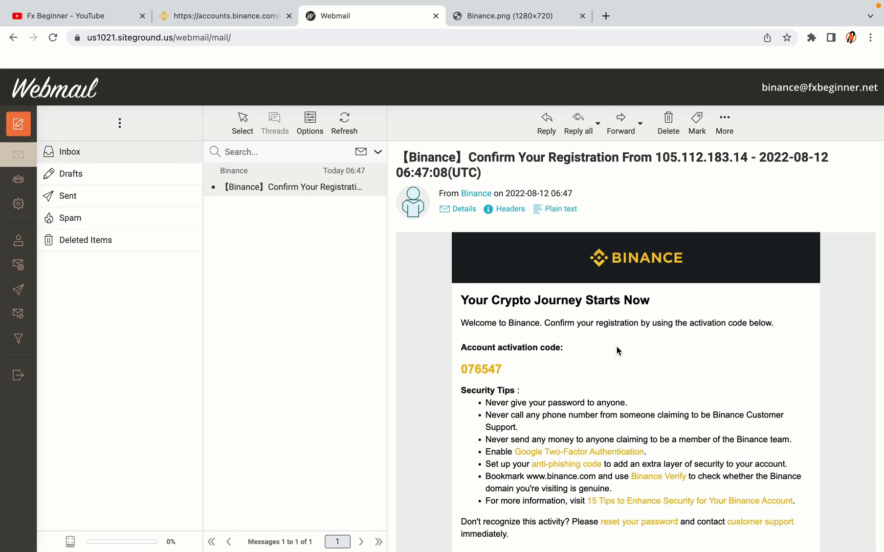
scroll(down, 3)
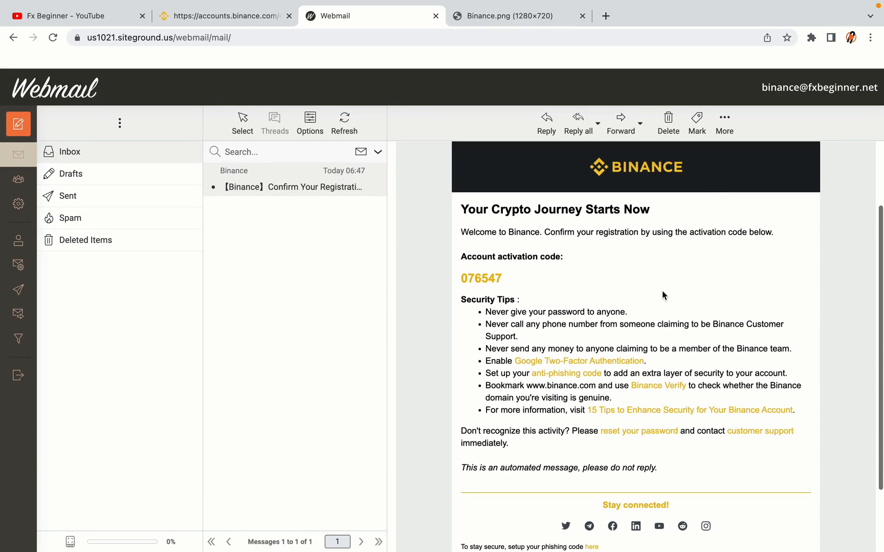
scroll(up, 3)
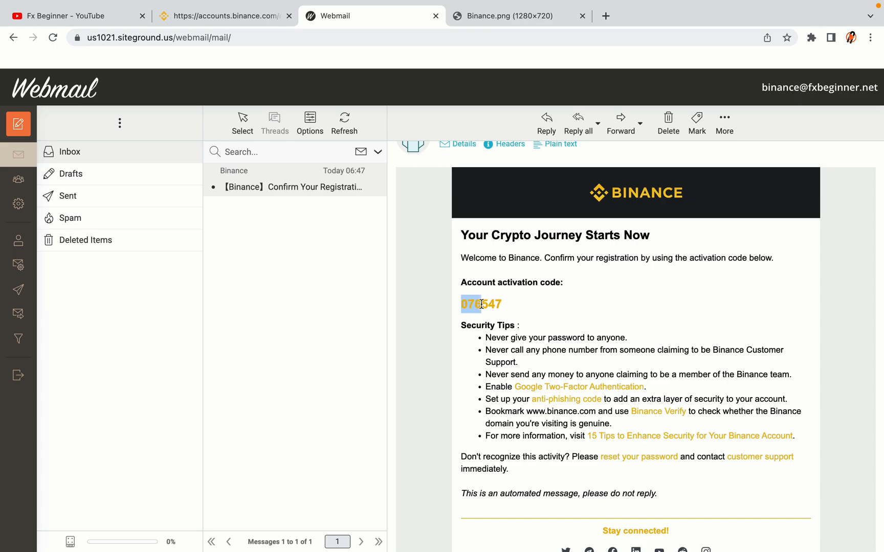
click(482, 304)
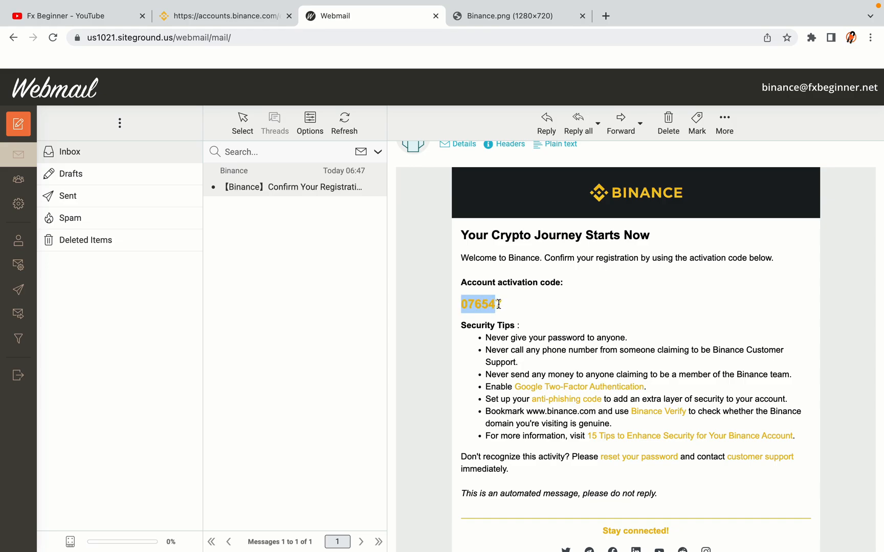
right_click(481, 304)
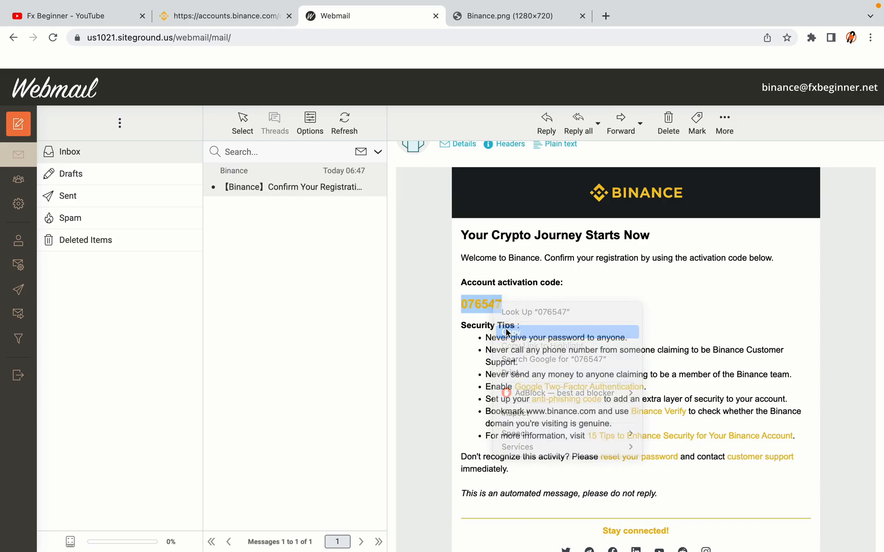
click(225, 16)
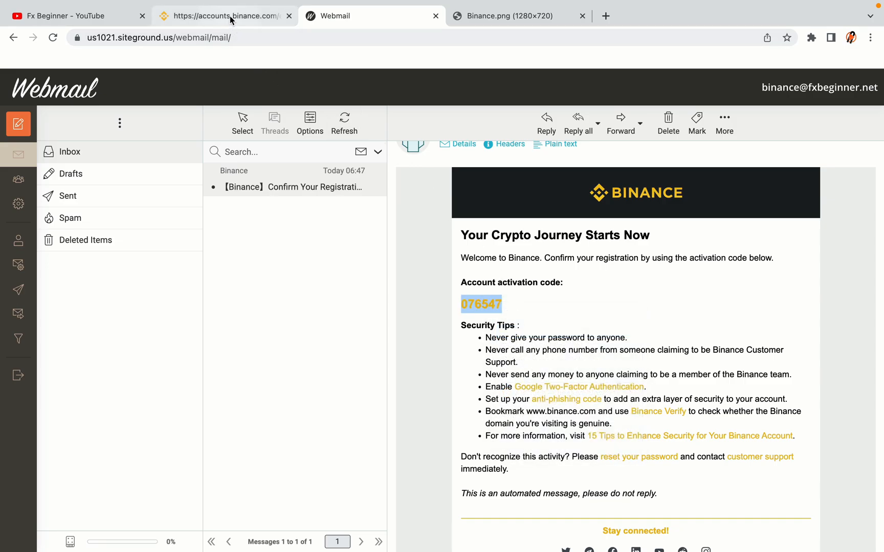
click(225, 16)
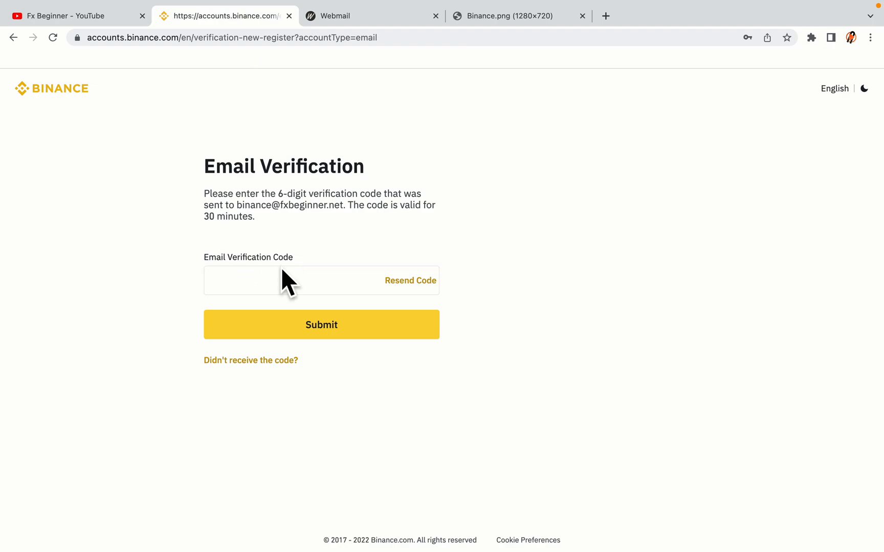
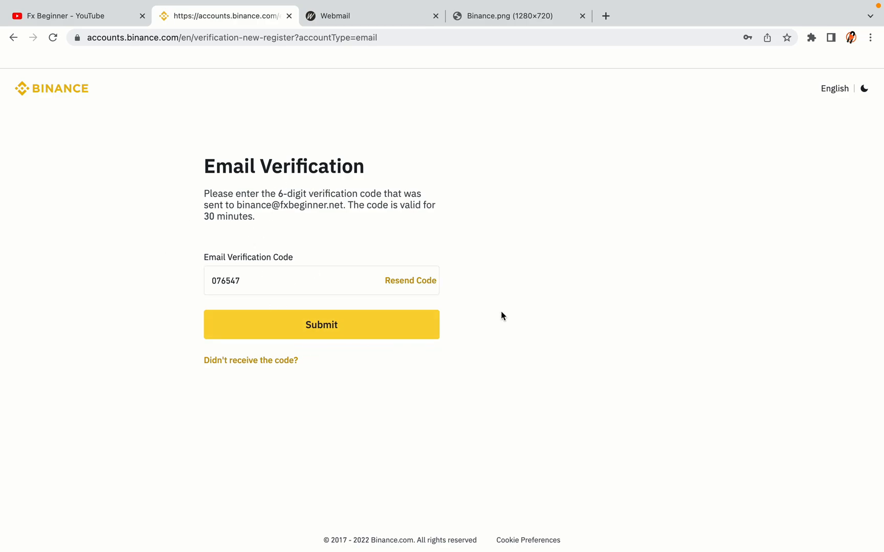
mouse_move(408, 336)
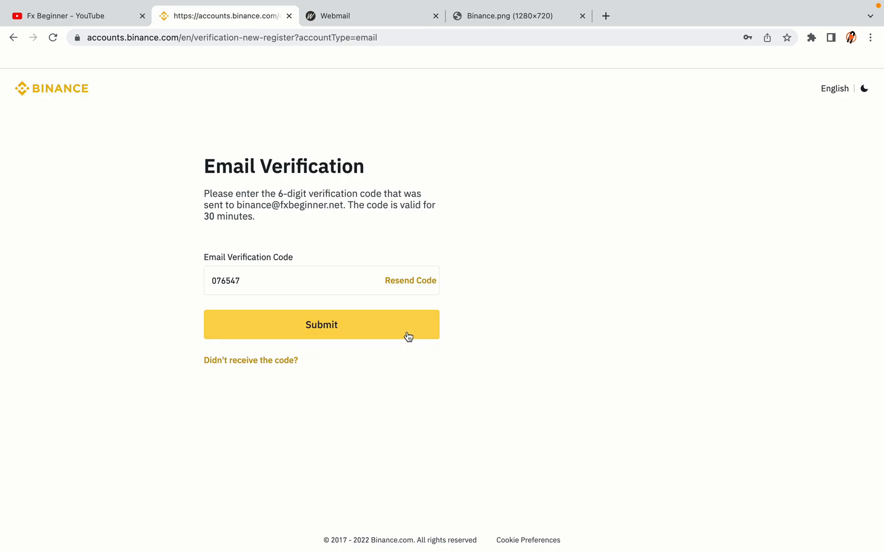
click(321, 325)
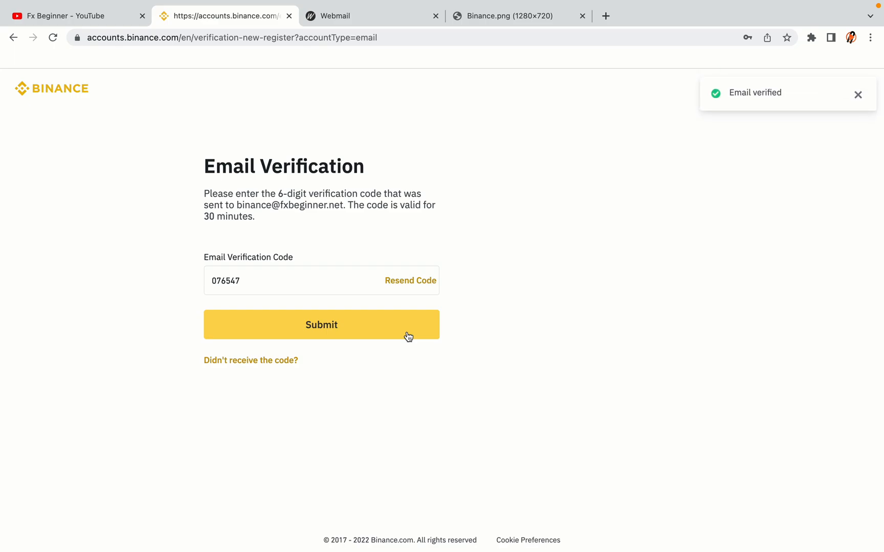
click(320, 325)
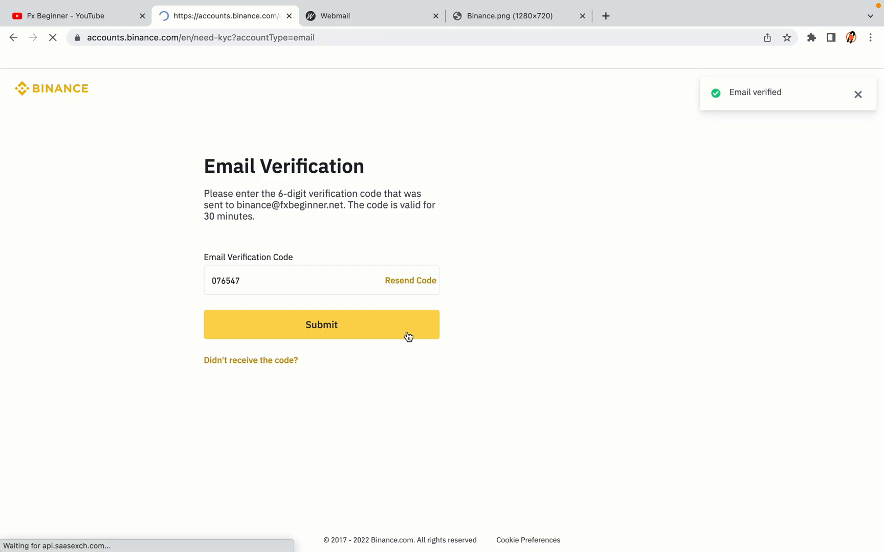
click(321, 325)
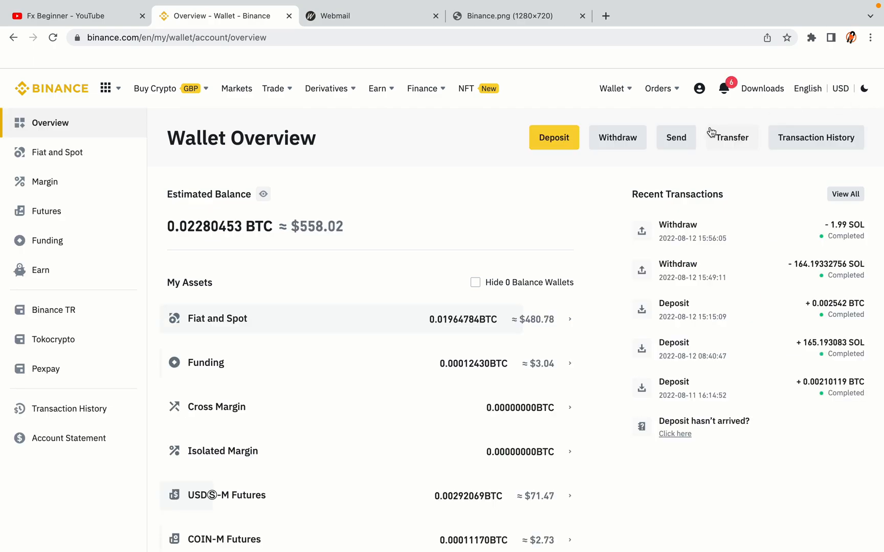
mouse_move(420, 204)
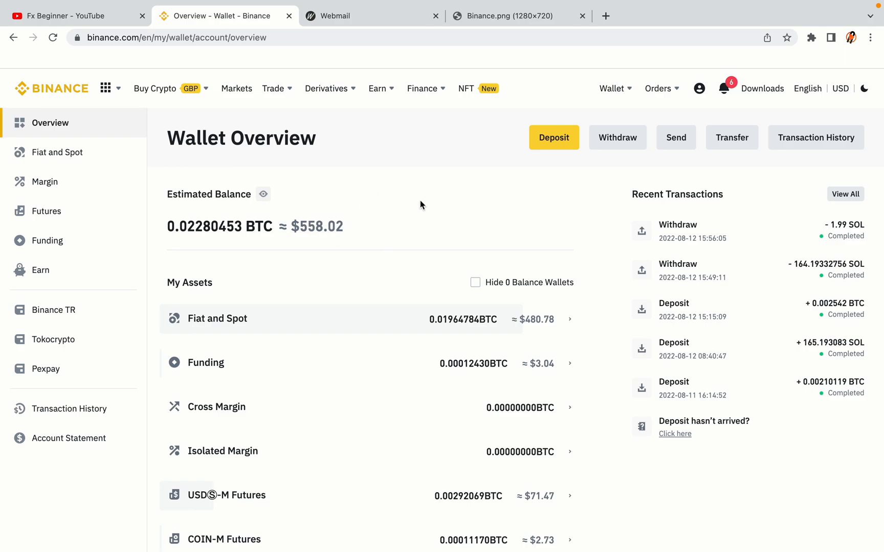
Scroll the Wallet Overview, then open the Buy Crypto menu with its GBP payment options
scroll(down, 3)
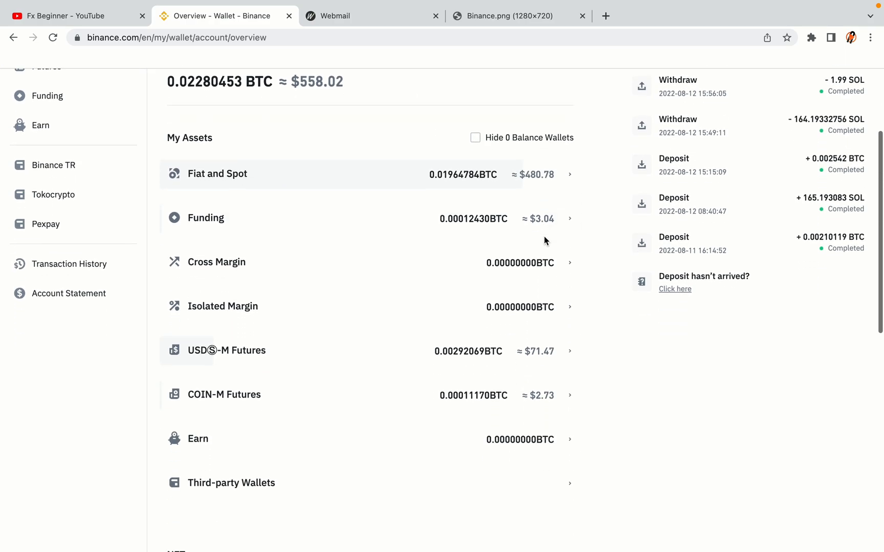
scroll(up, 3)
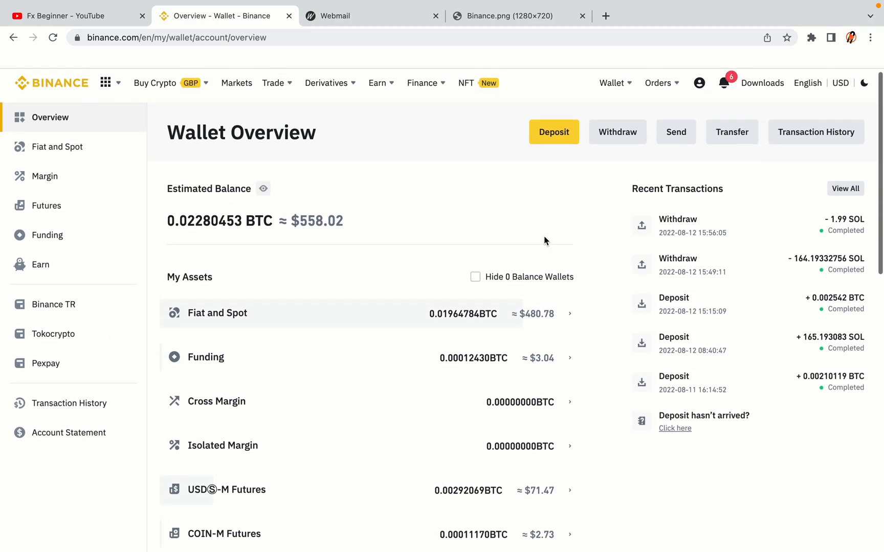
scroll(up, 3)
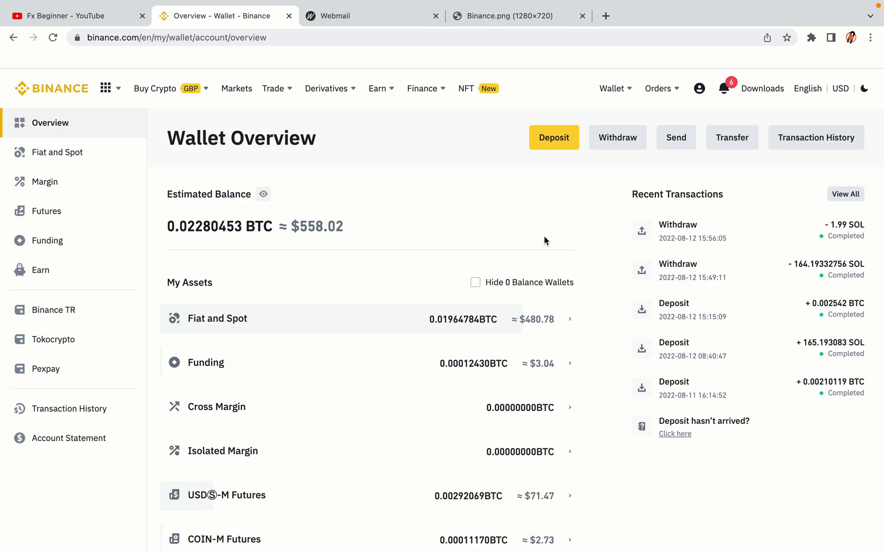
click(155, 88)
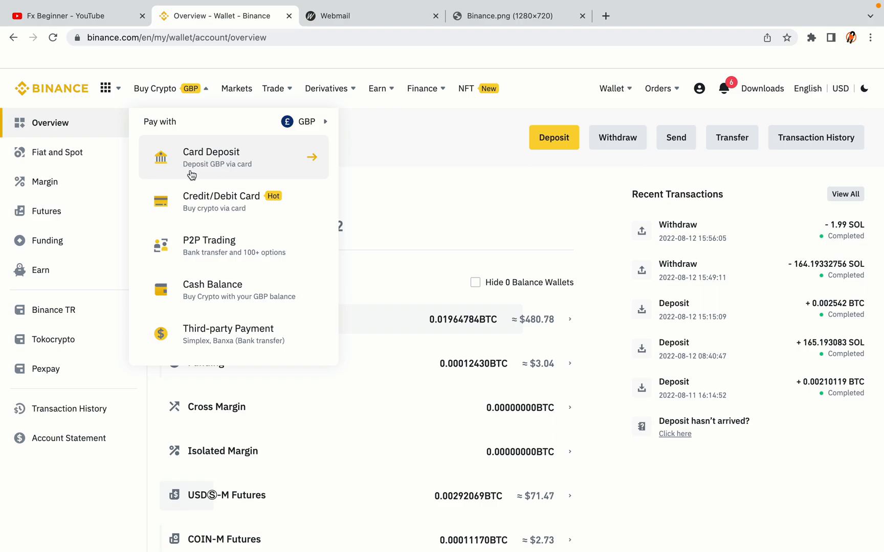
mouse_move(216, 165)
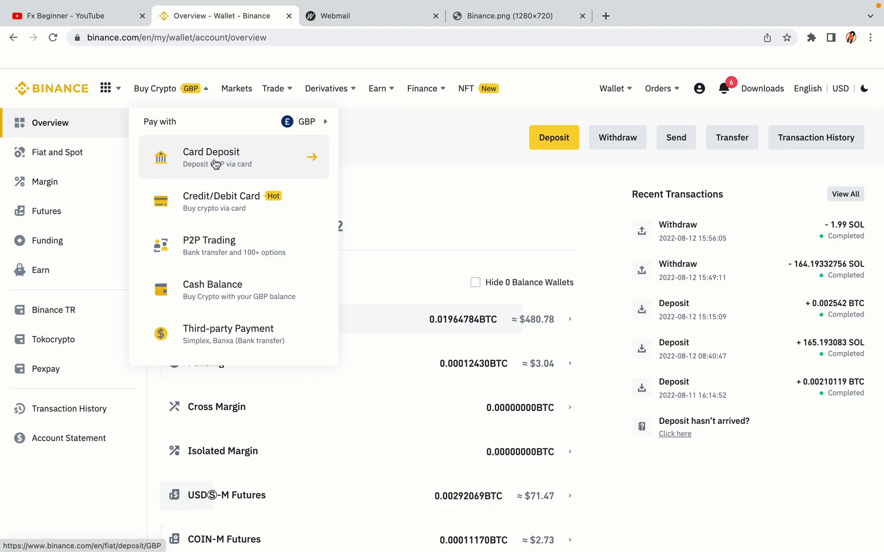
mouse_move(226, 201)
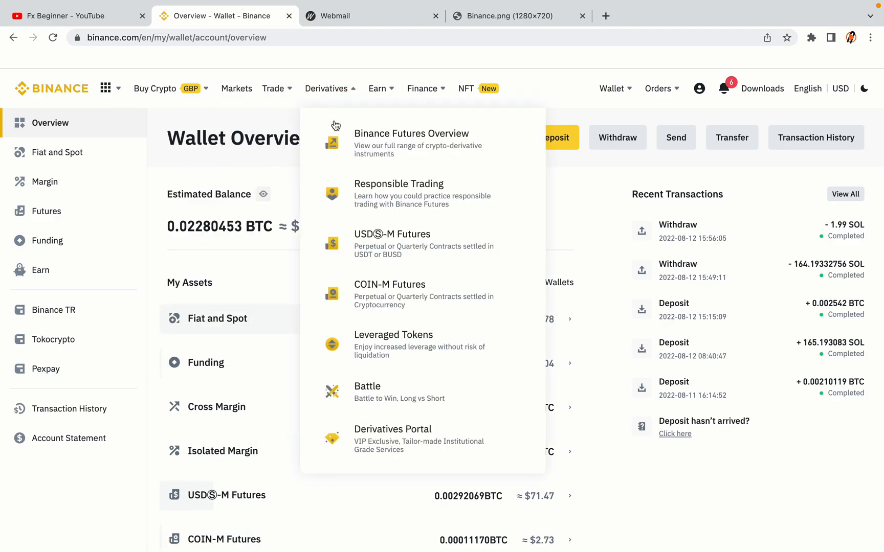
Look over the trading products menu, then go to the Binance homepage via the logo
click(273, 88)
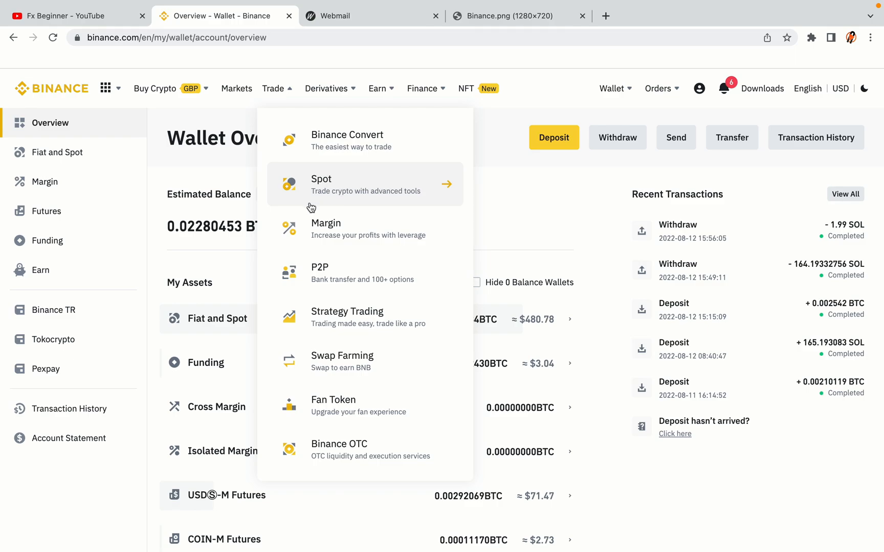
mouse_move(324, 196)
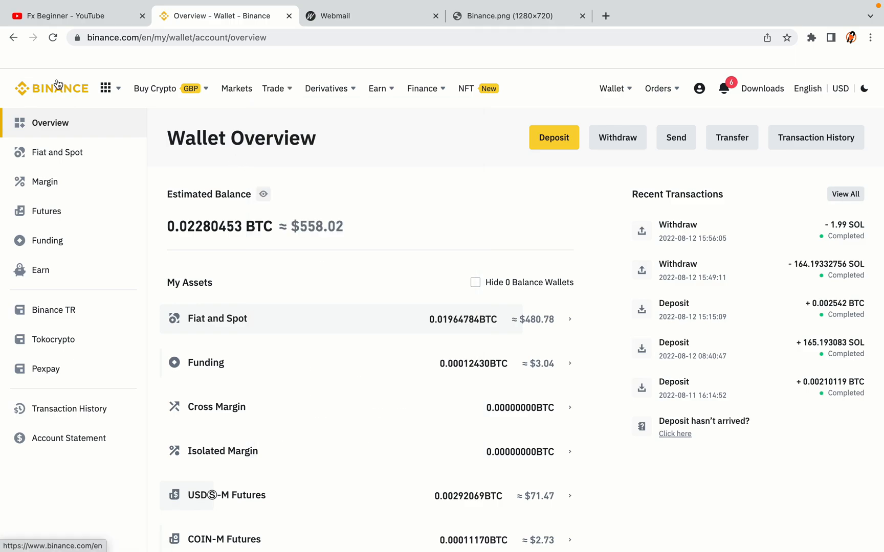
click(51, 88)
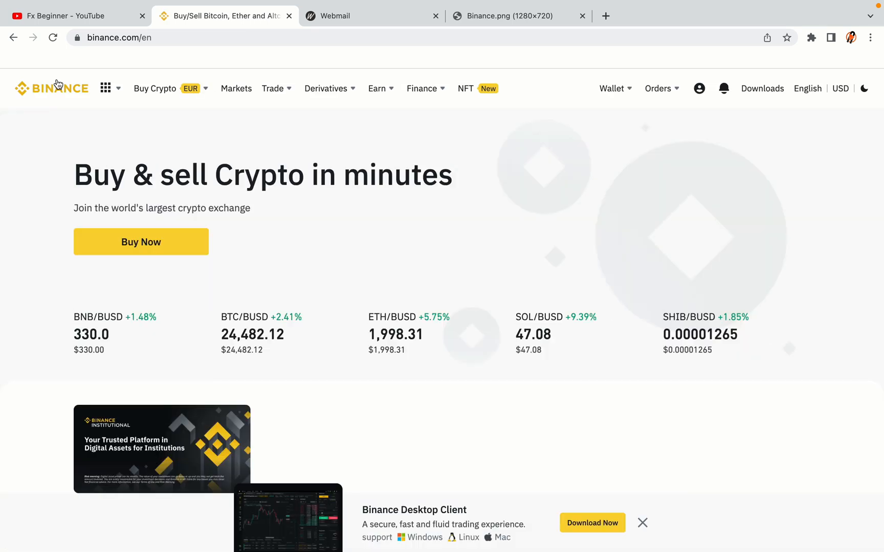